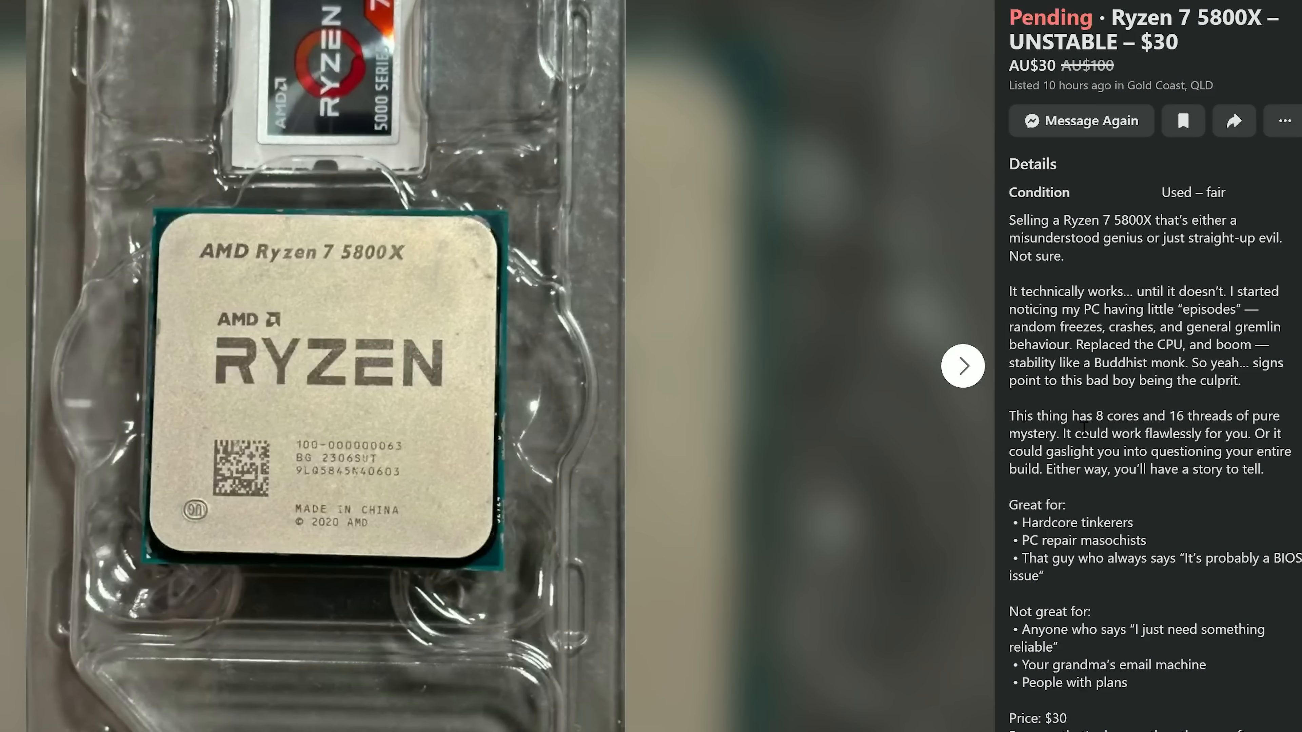
pyautogui.moveTo(1253, 541)
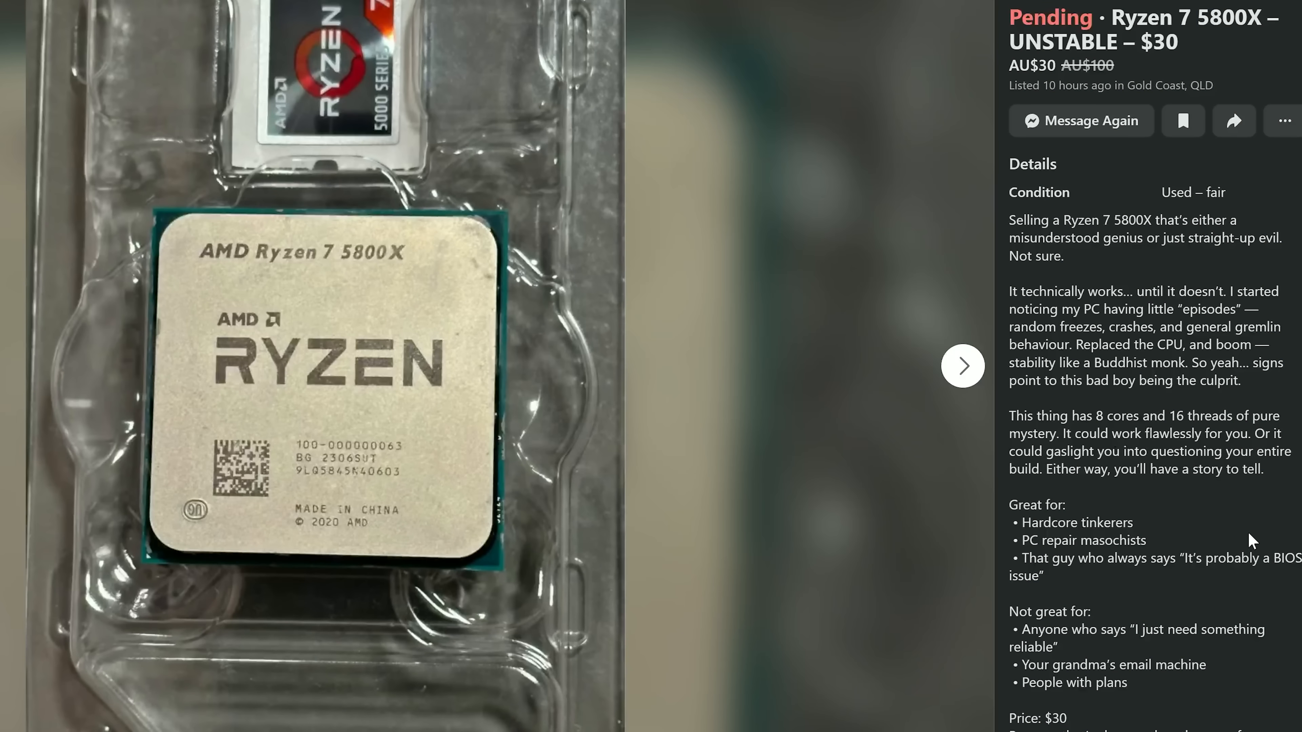
# Step: Send the seller a message offering to take the unstable Ryzen 7 5800X listed for AU$30
pyautogui.scroll(-3)
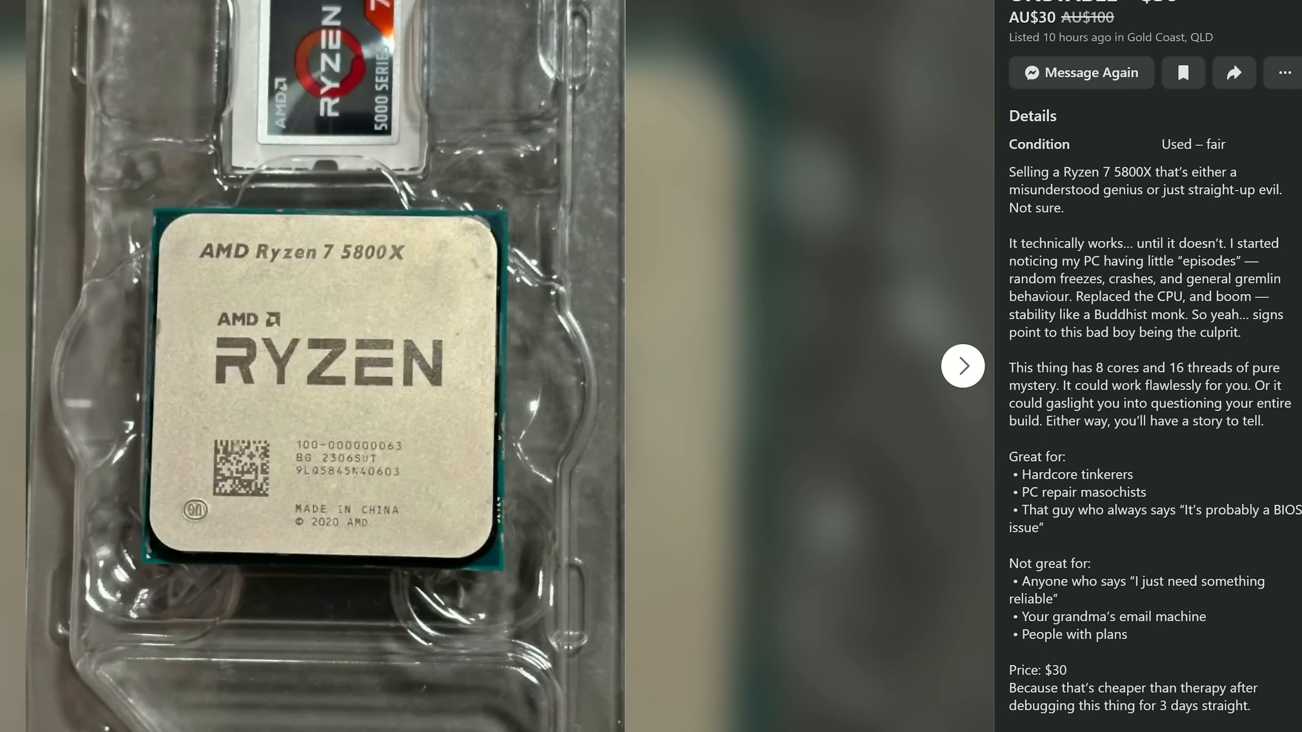
pyautogui.scroll(-3)
pyautogui.write('ill take it for shits n giggles.')
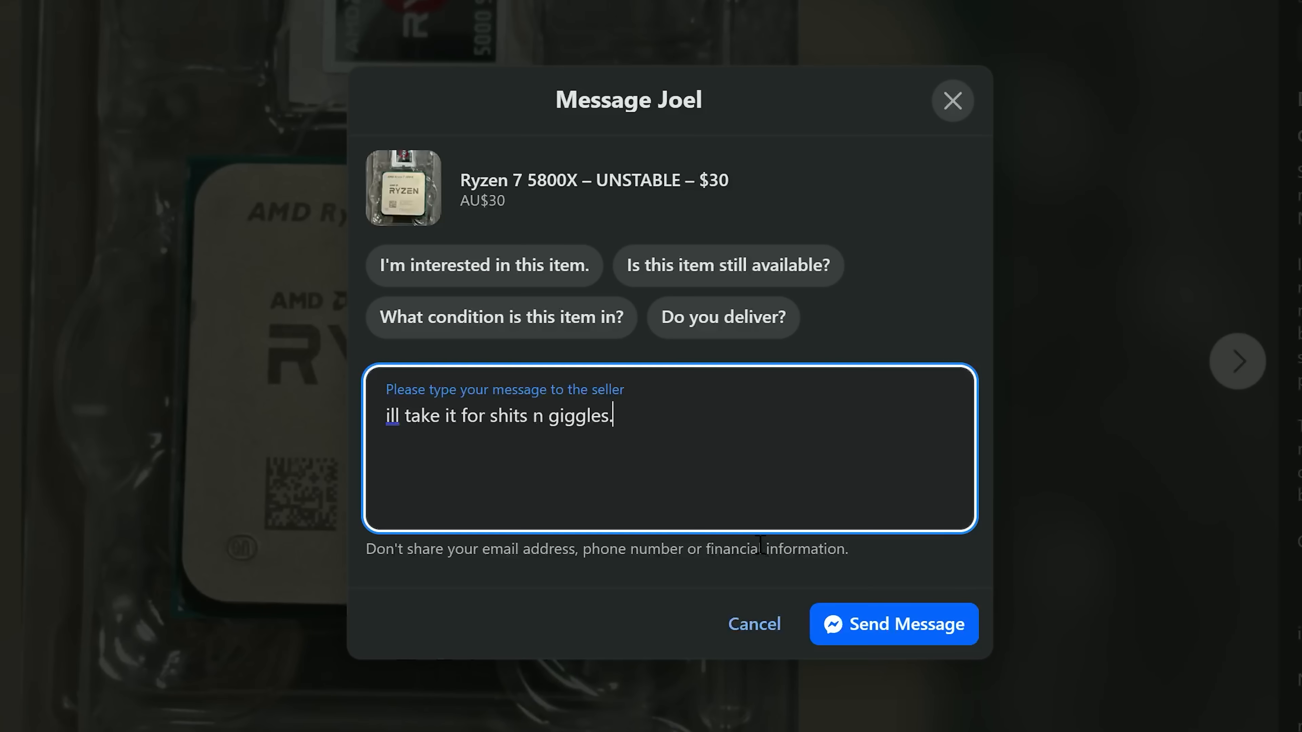
pyautogui.click(894, 624)
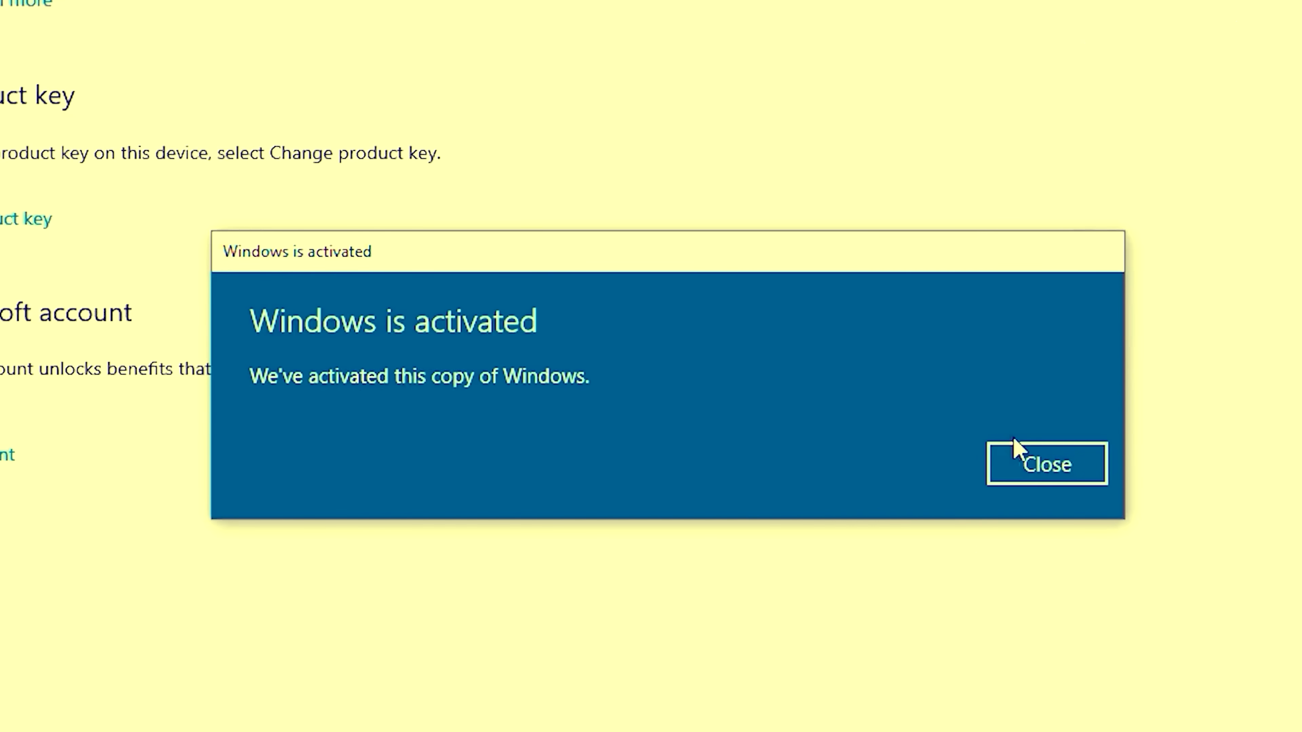
# Step: Start a Buy Now order for the MS Win 10 Pro OEM key and apply promotion code BFTYG
pyautogui.click(1046, 463)
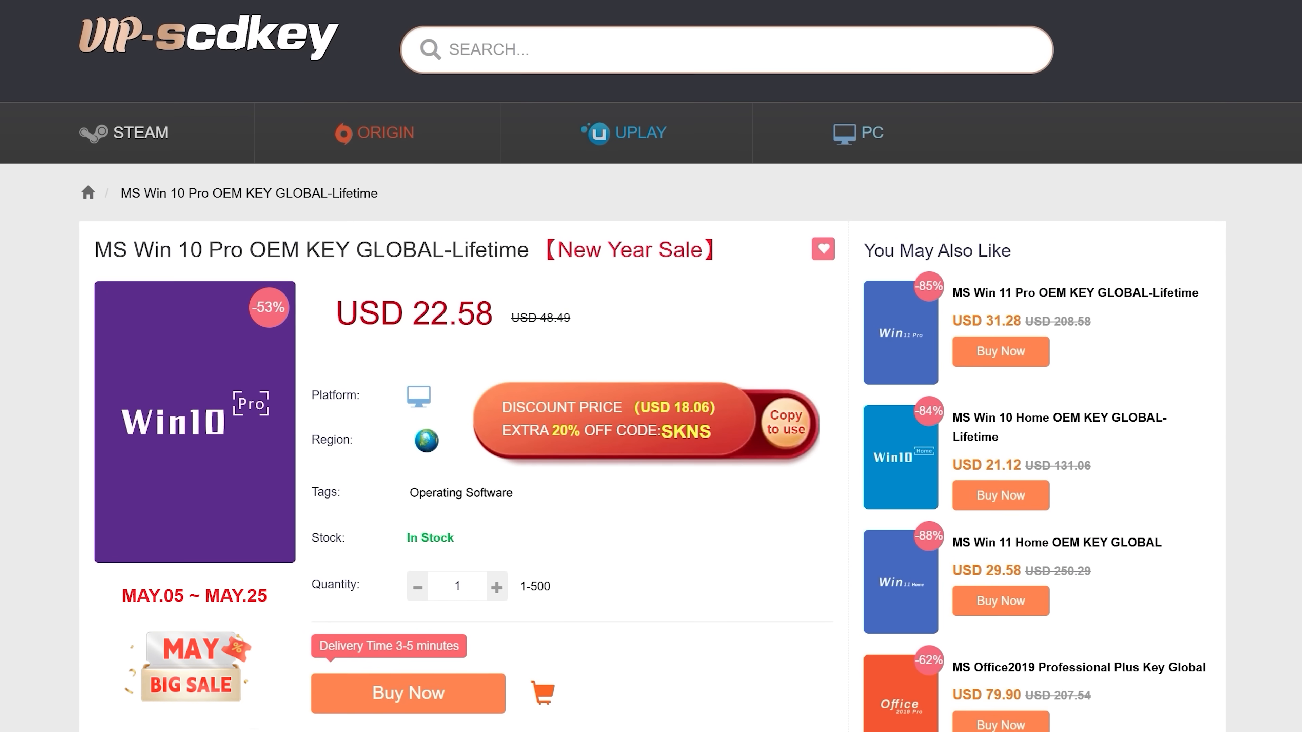
pyautogui.click(407, 693)
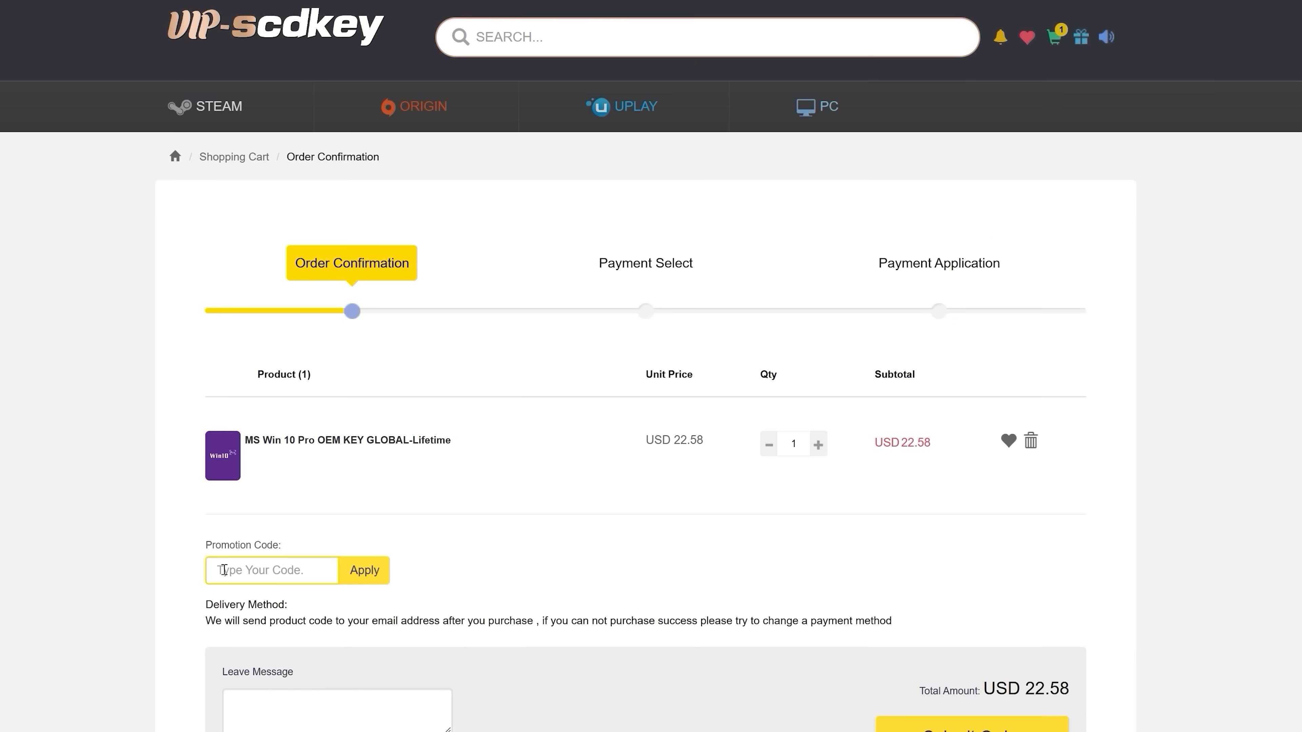
pyautogui.write('BFTYG')
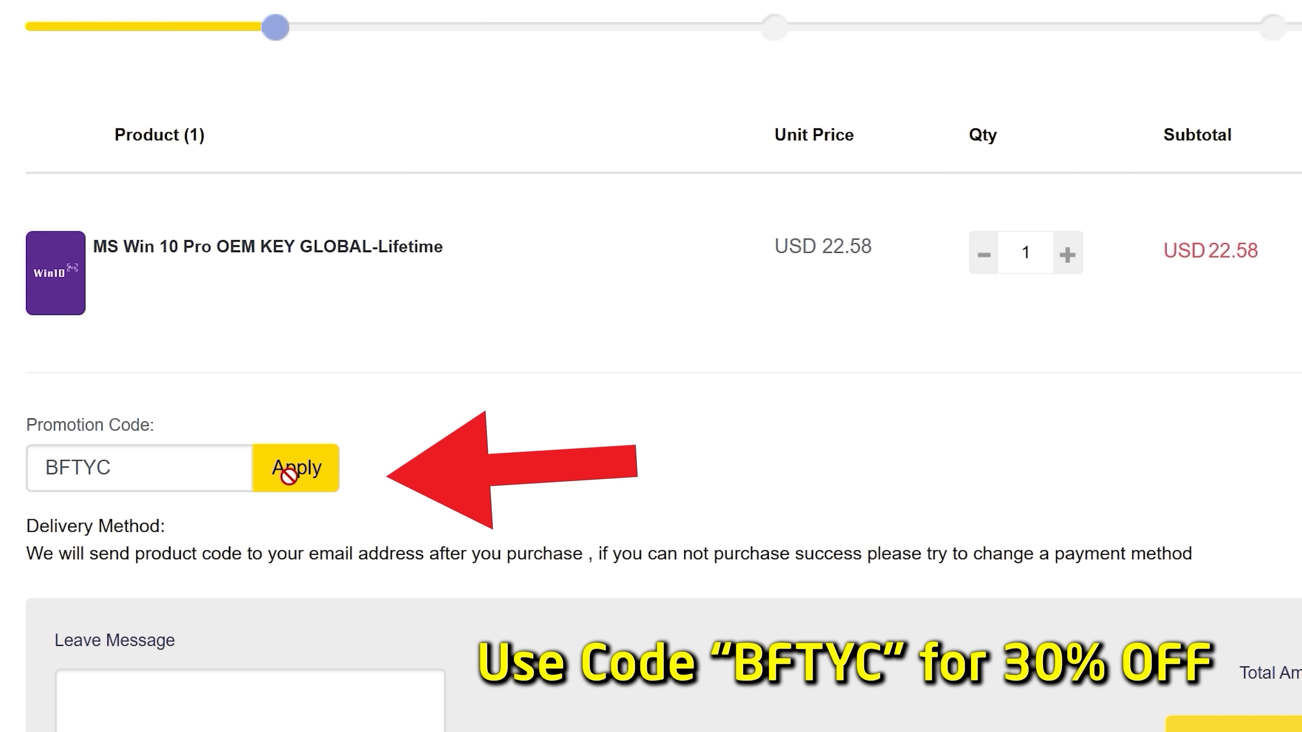
pyautogui.click(295, 467)
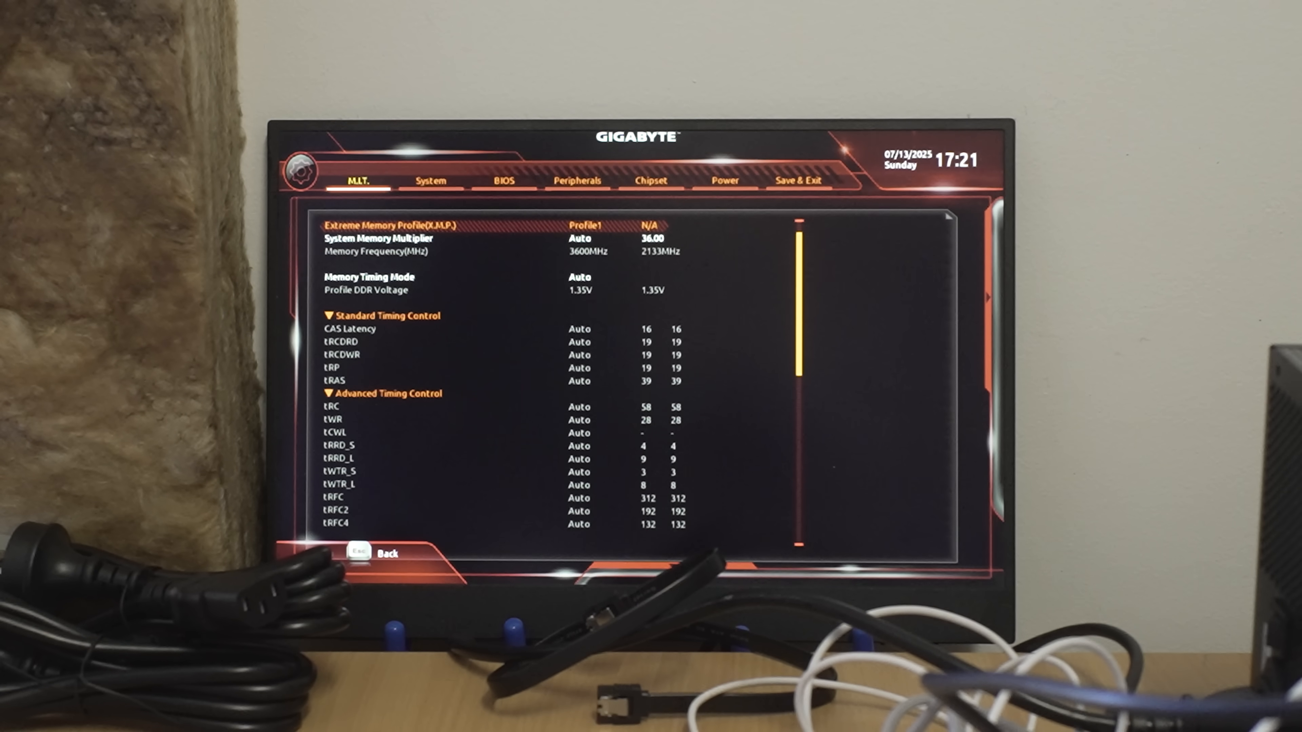
# Step: Save the XMP Profile1 memory configuration and exit setup via Save & Exit
pyautogui.press('down')
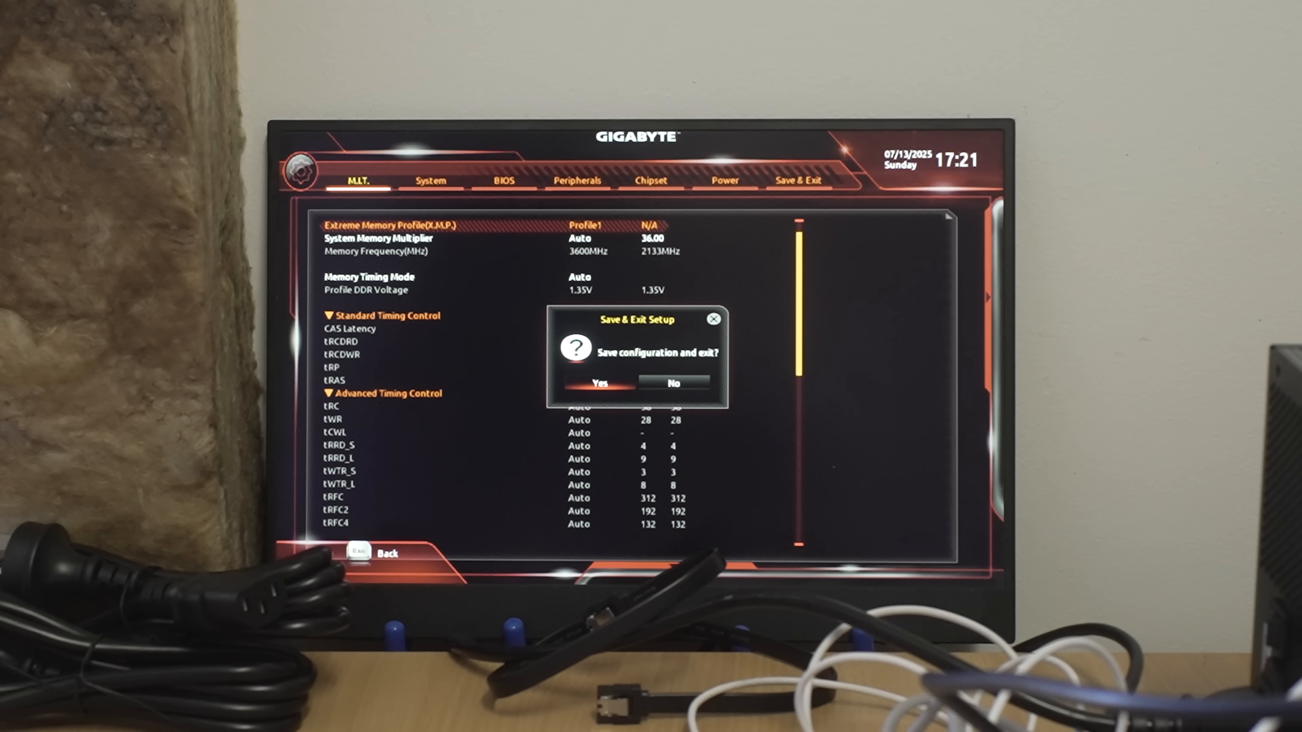
pyautogui.click(601, 382)
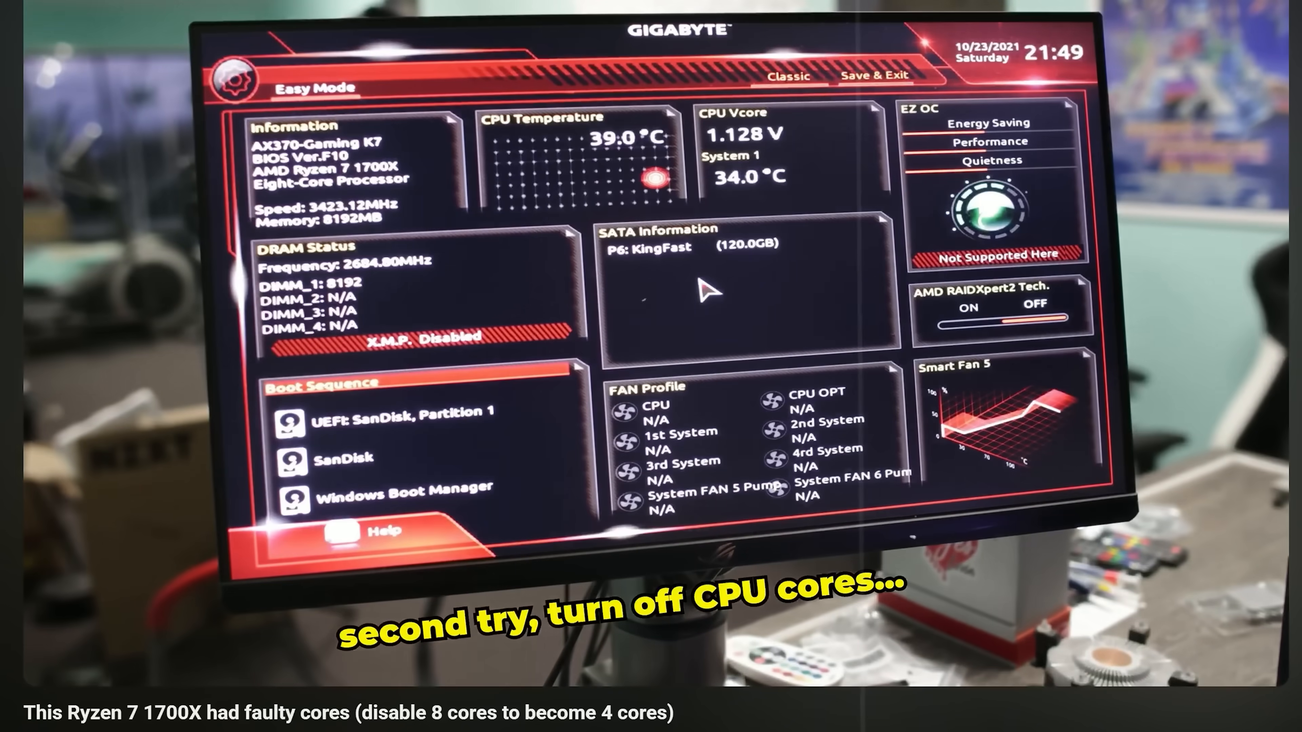
# Step: In Classic M.I.T. CPU settings, set Opcache Control to Auto and Downcore Control to FOUR (4 + 0)
pyautogui.click(791, 77)
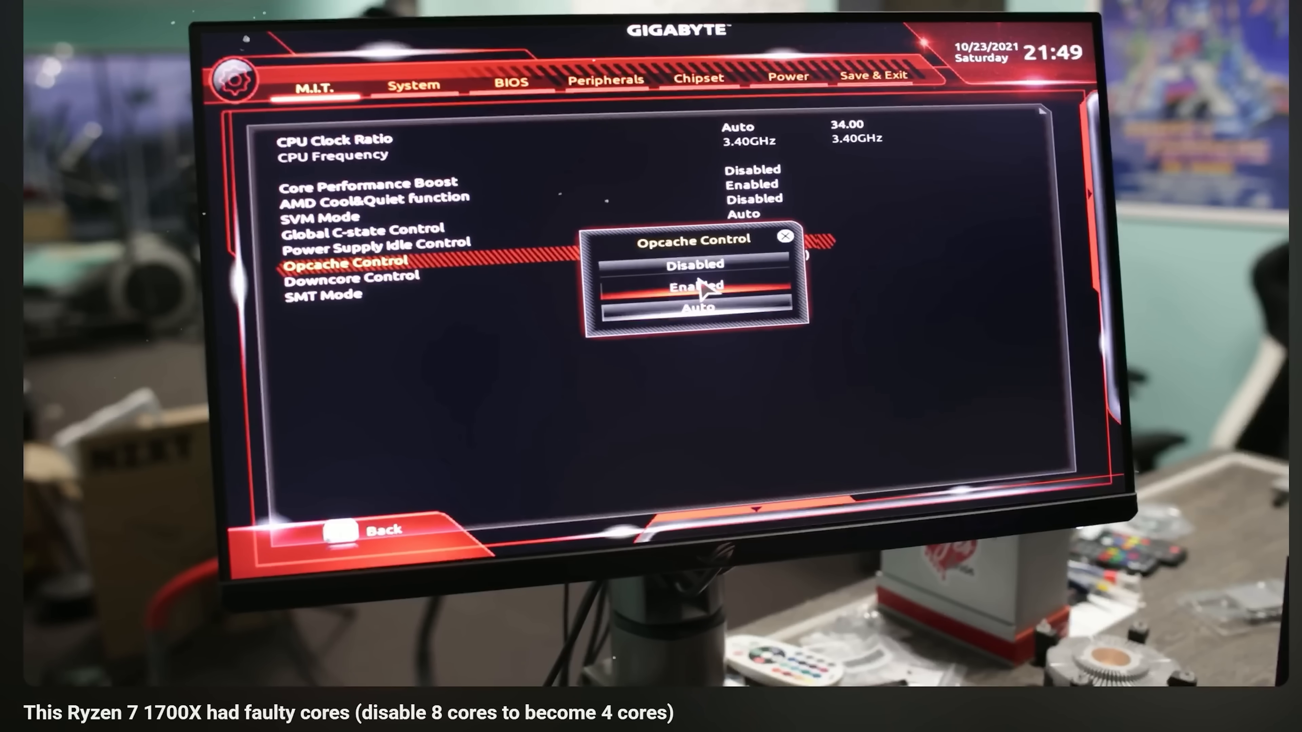
pyautogui.click(698, 286)
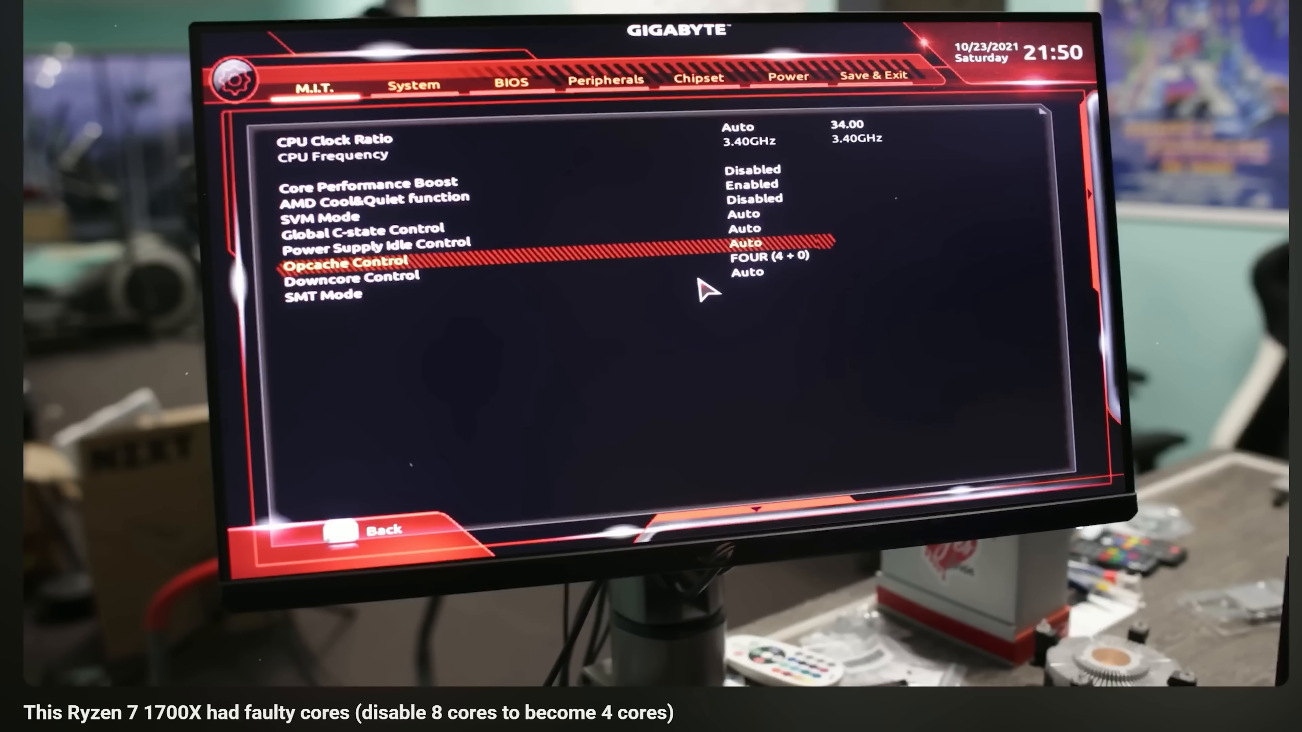
pyautogui.click(355, 276)
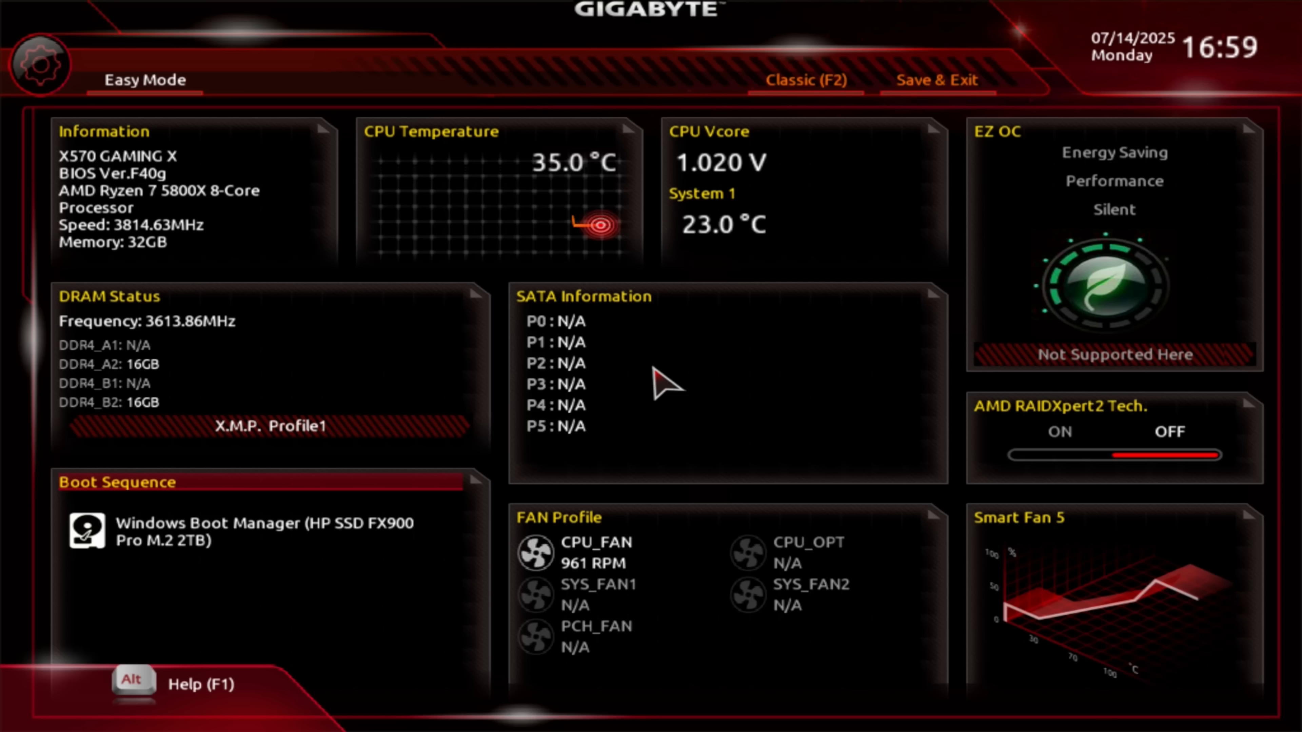
# Step: In Classic mode Peripherals > AMD Overclocking, set CPU Boost Clock Override to Enabled (Negative)
pyautogui.click(802, 81)
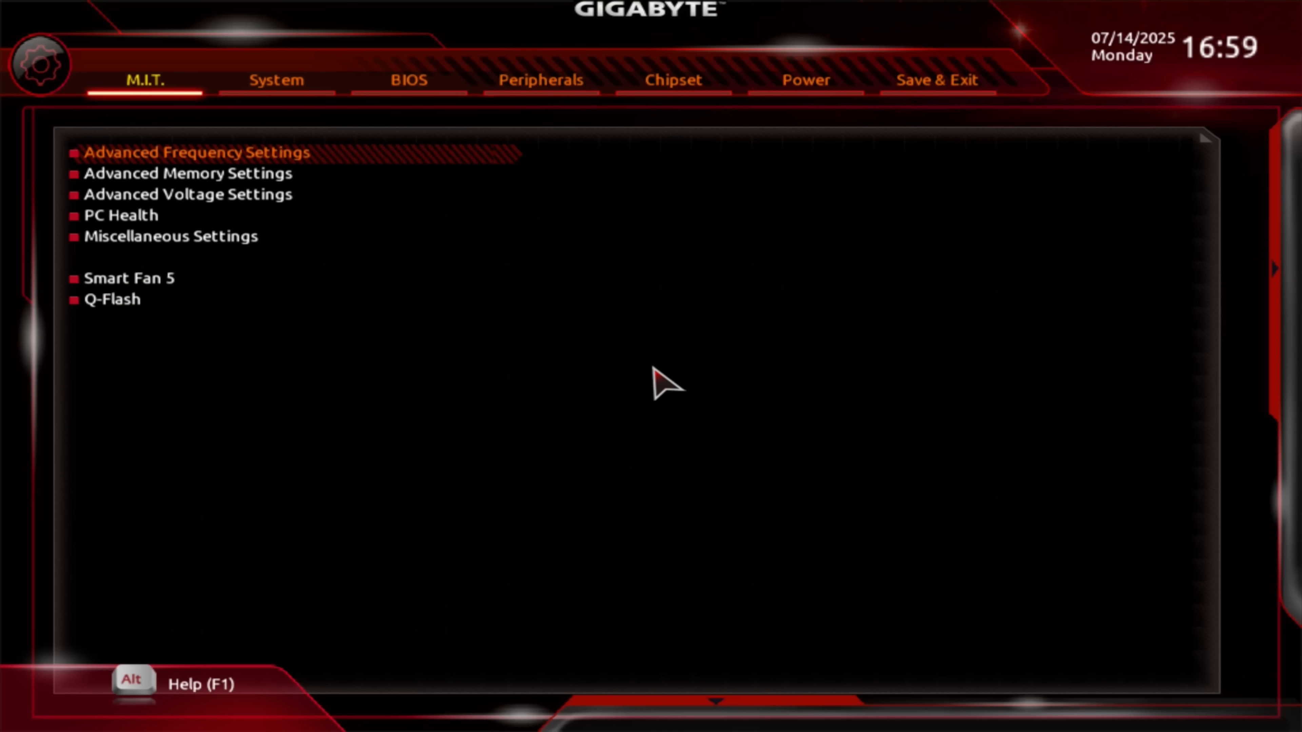
pyautogui.click(277, 80)
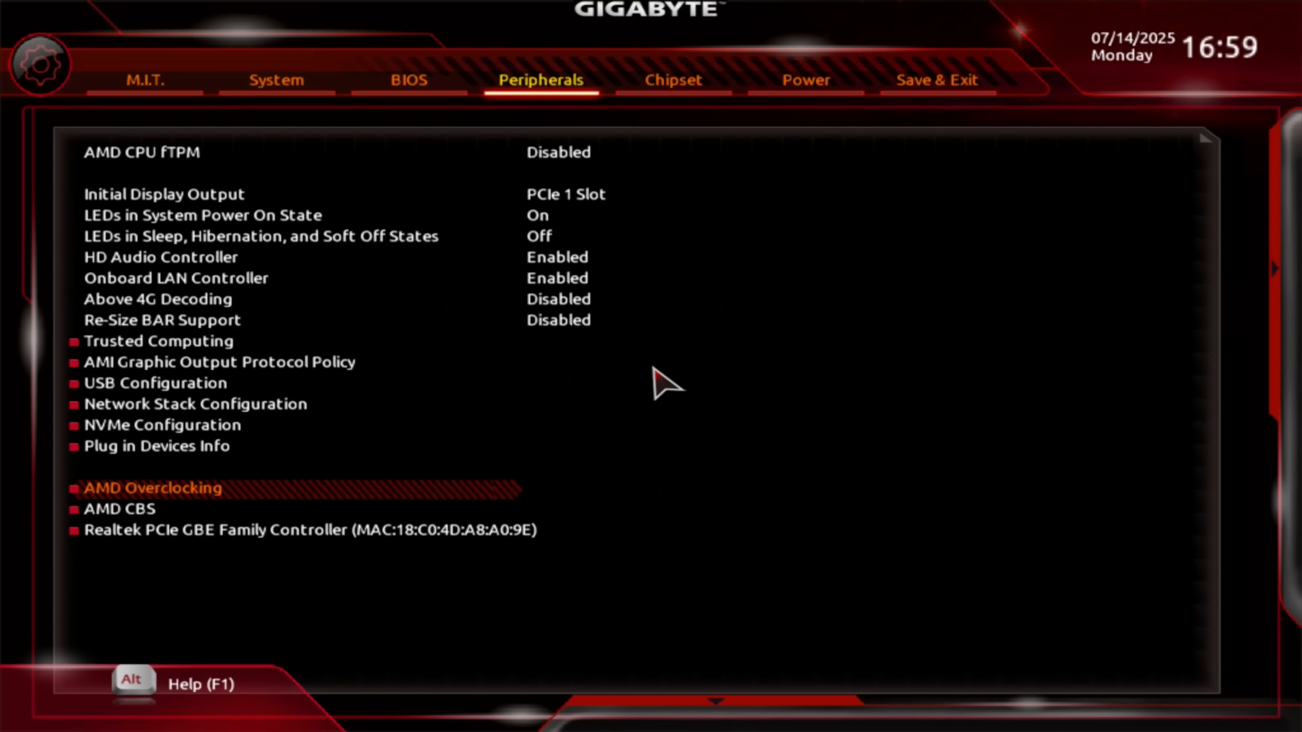
pyautogui.click(151, 489)
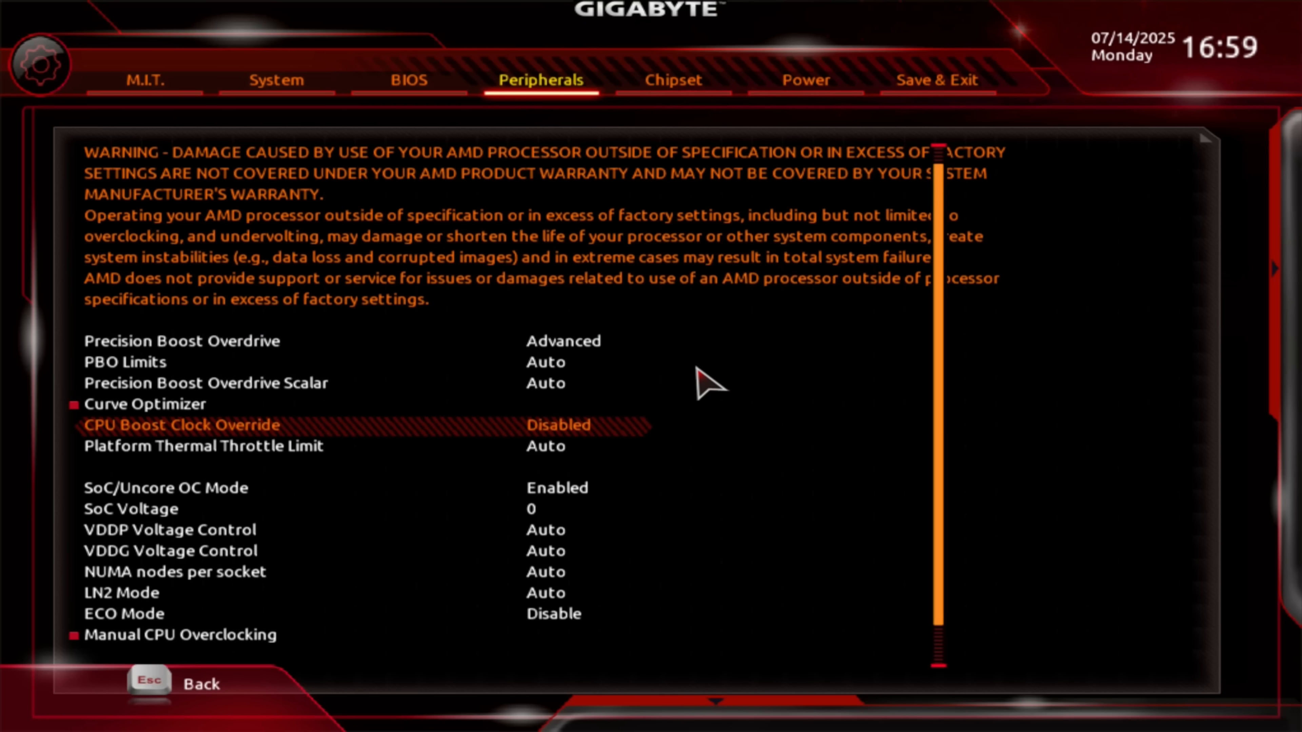
pyautogui.click(181, 425)
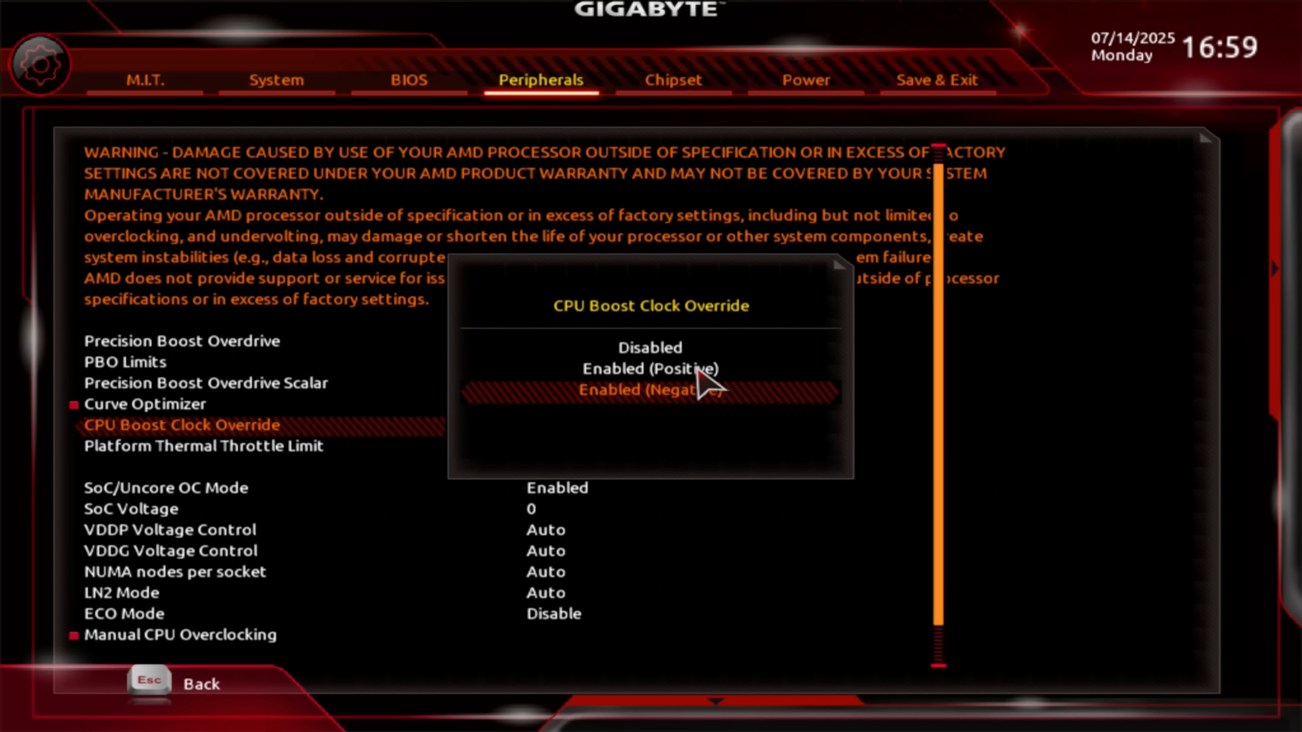
pyautogui.click(650, 389)
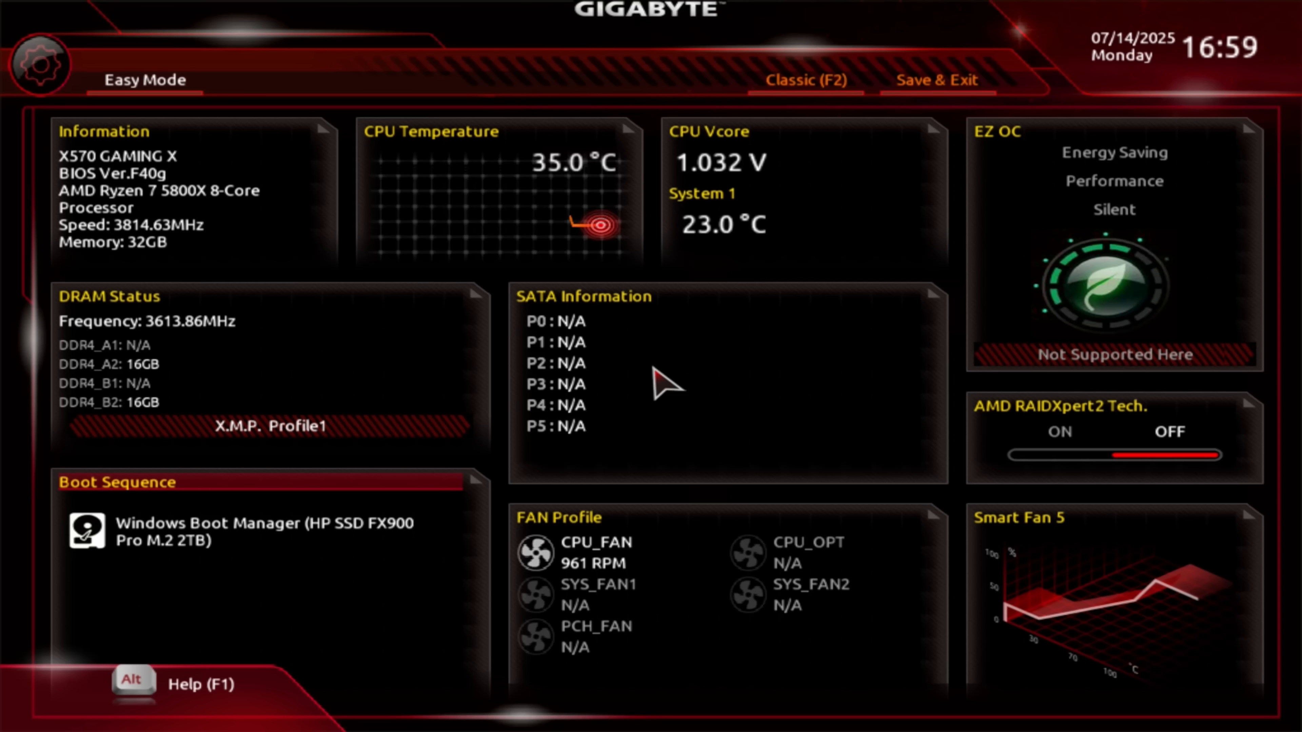
# Step: Switch to advanced view and go through the tabs to Peripherals > AMD Overclocking
pyautogui.click(802, 80)
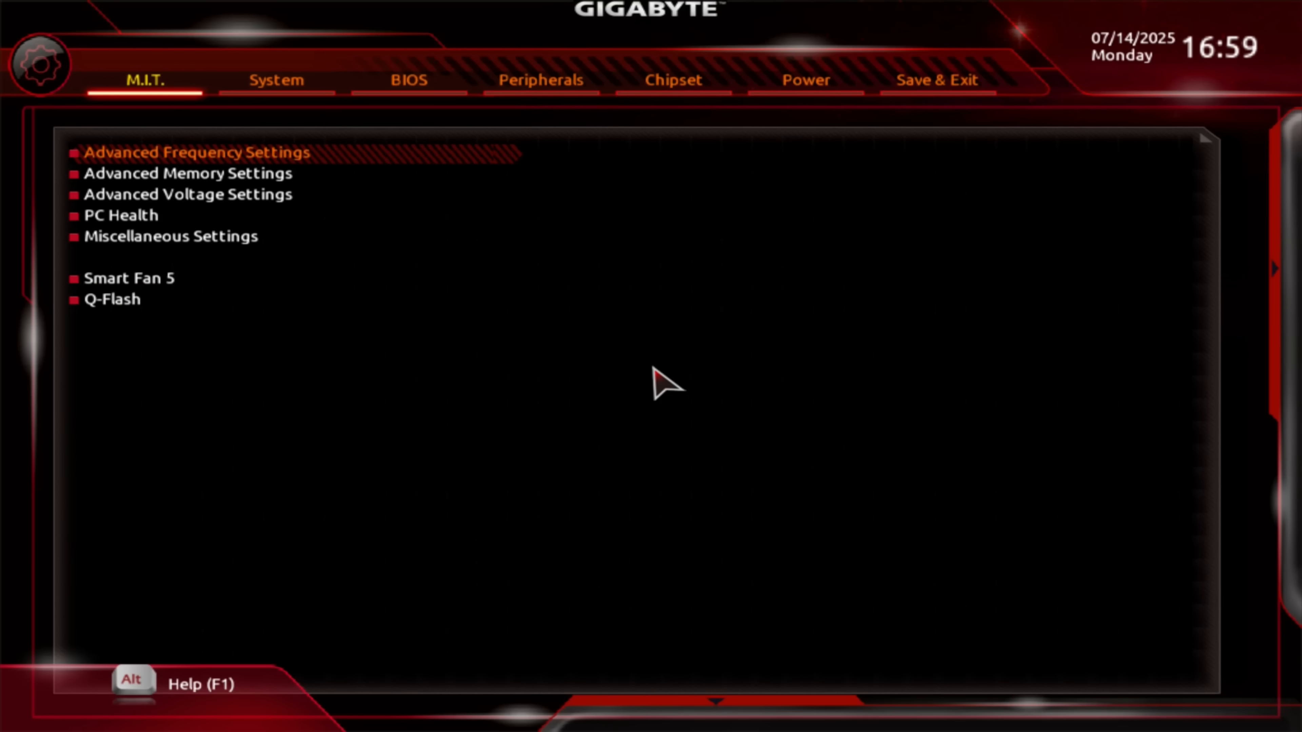
pyautogui.click(408, 80)
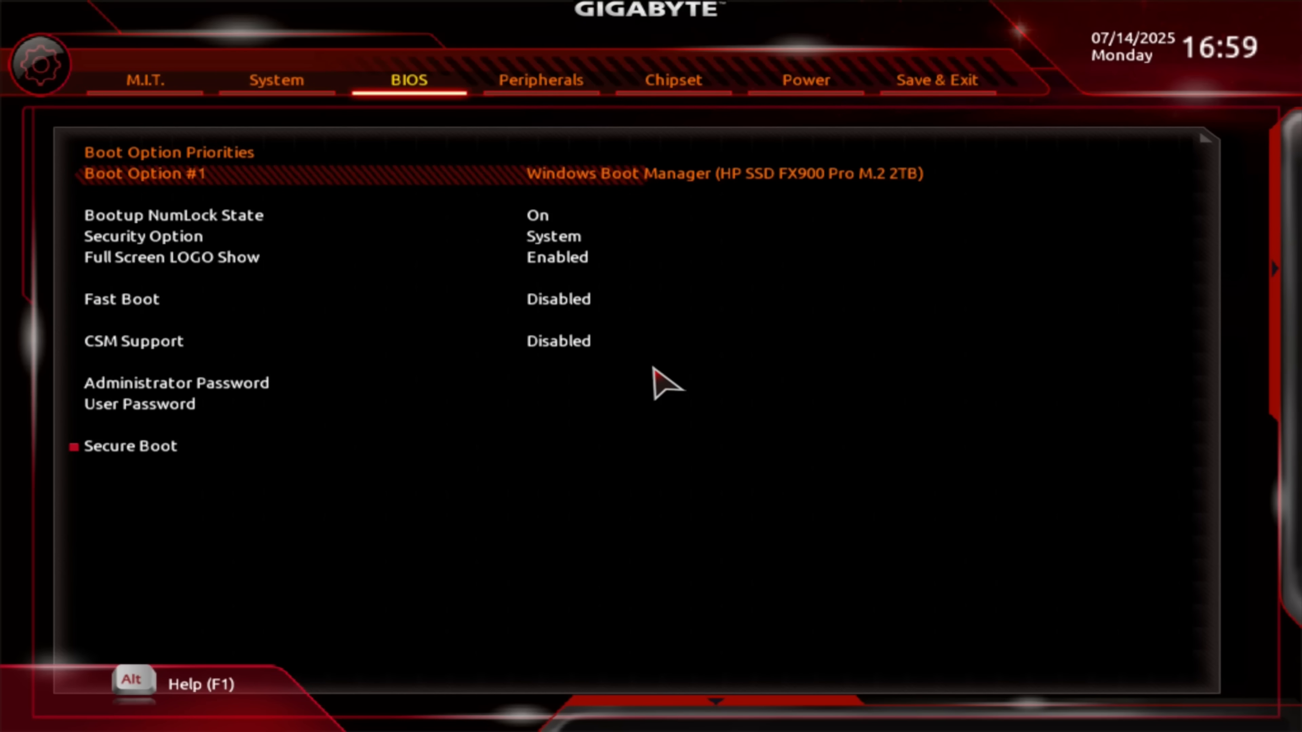
pyautogui.click(541, 80)
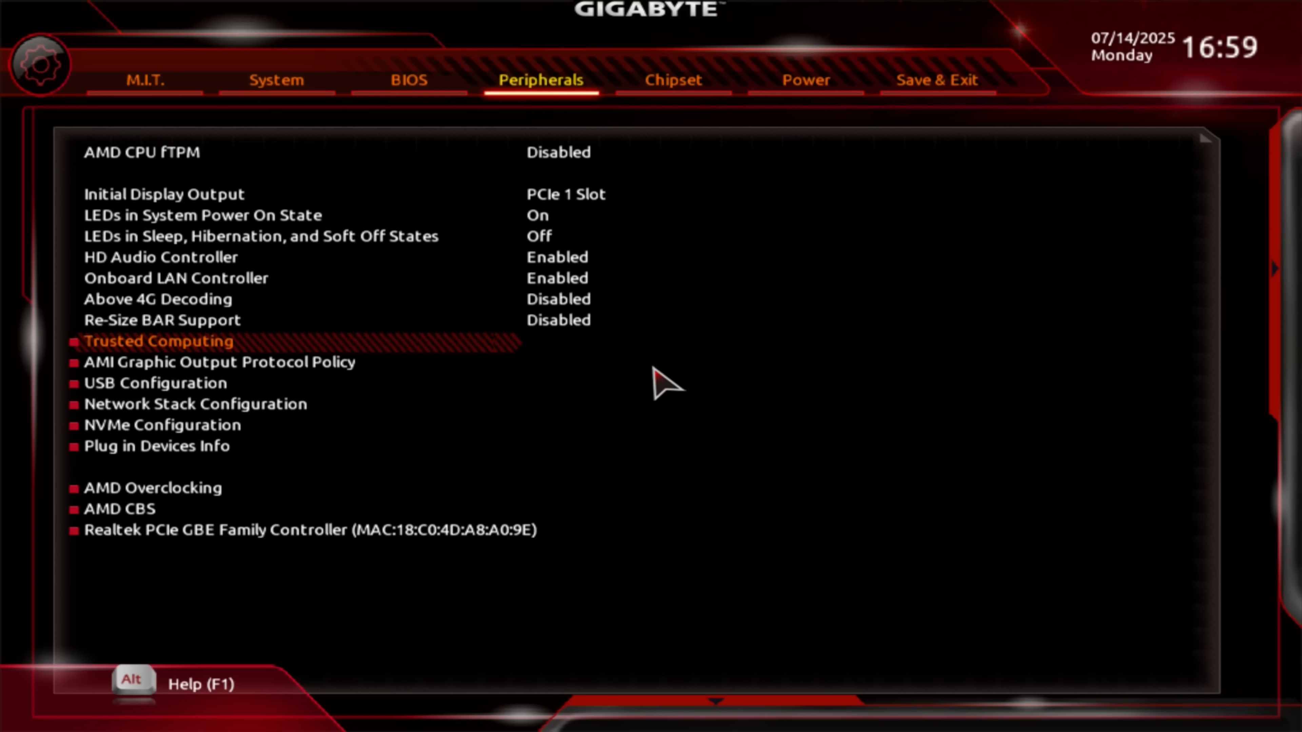
pyautogui.click(158, 488)
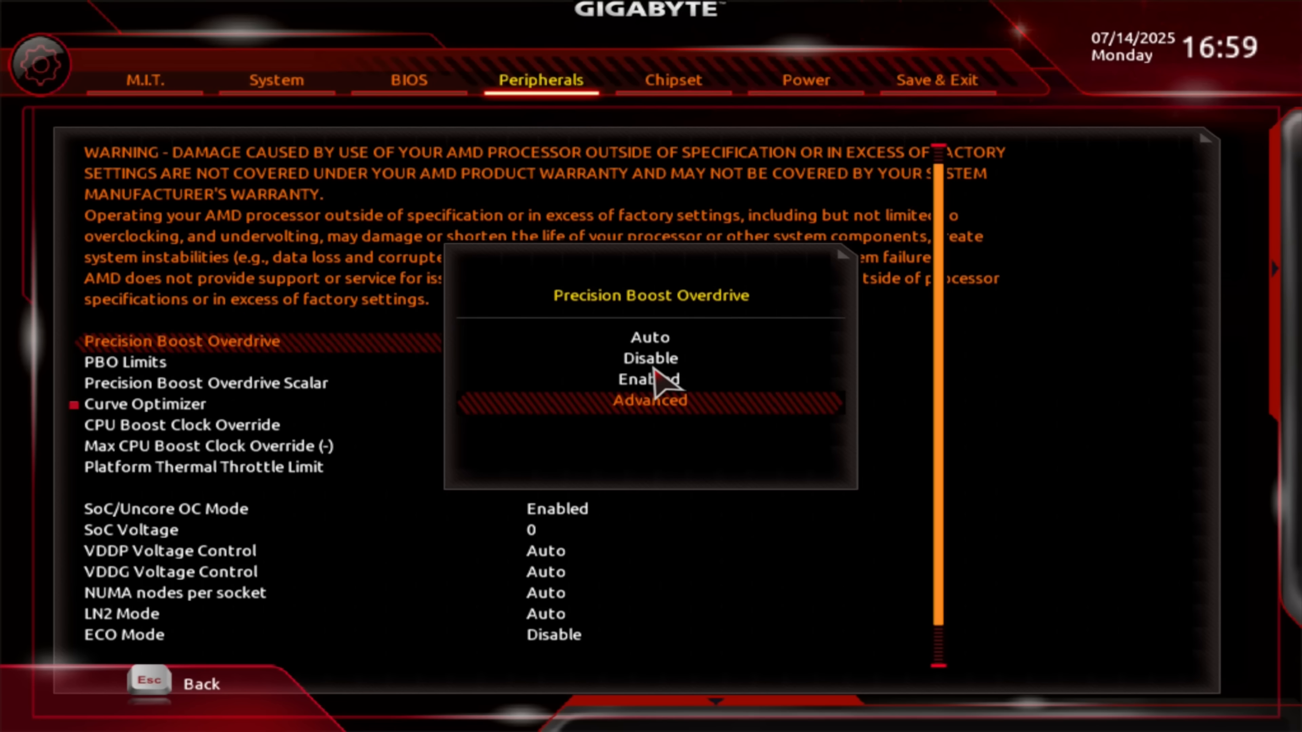
# Step: Set Precision Boost Overdrive to Advanced so its limit and boost override settings appear
pyautogui.click(650, 399)
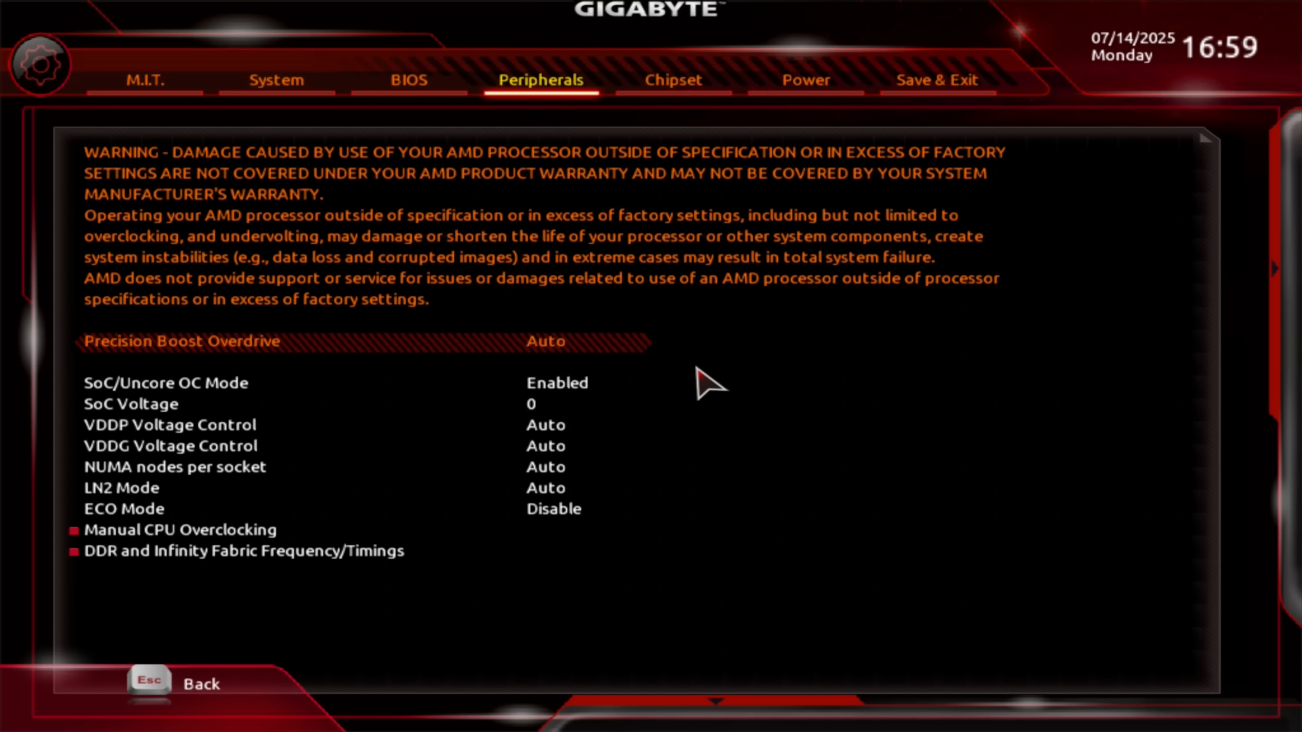
pyautogui.click(545, 341)
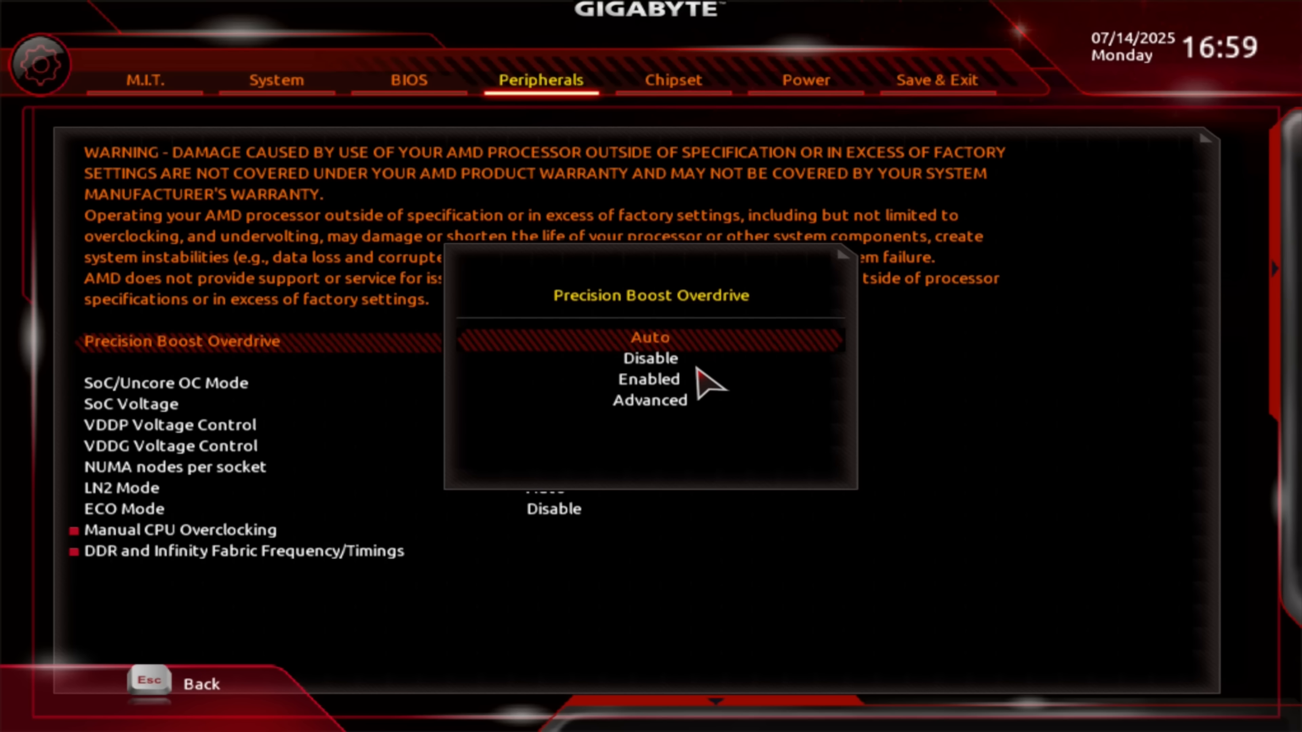
pyautogui.click(650, 400)
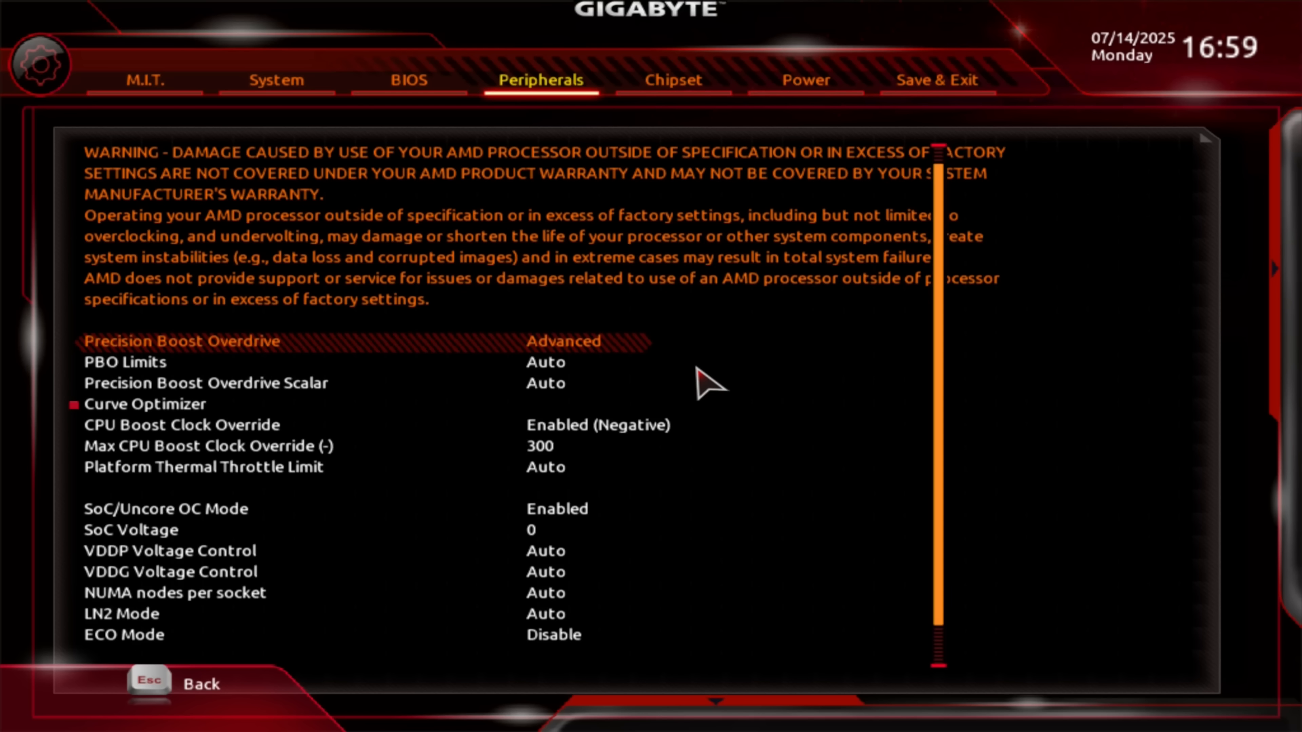
pyautogui.click(181, 425)
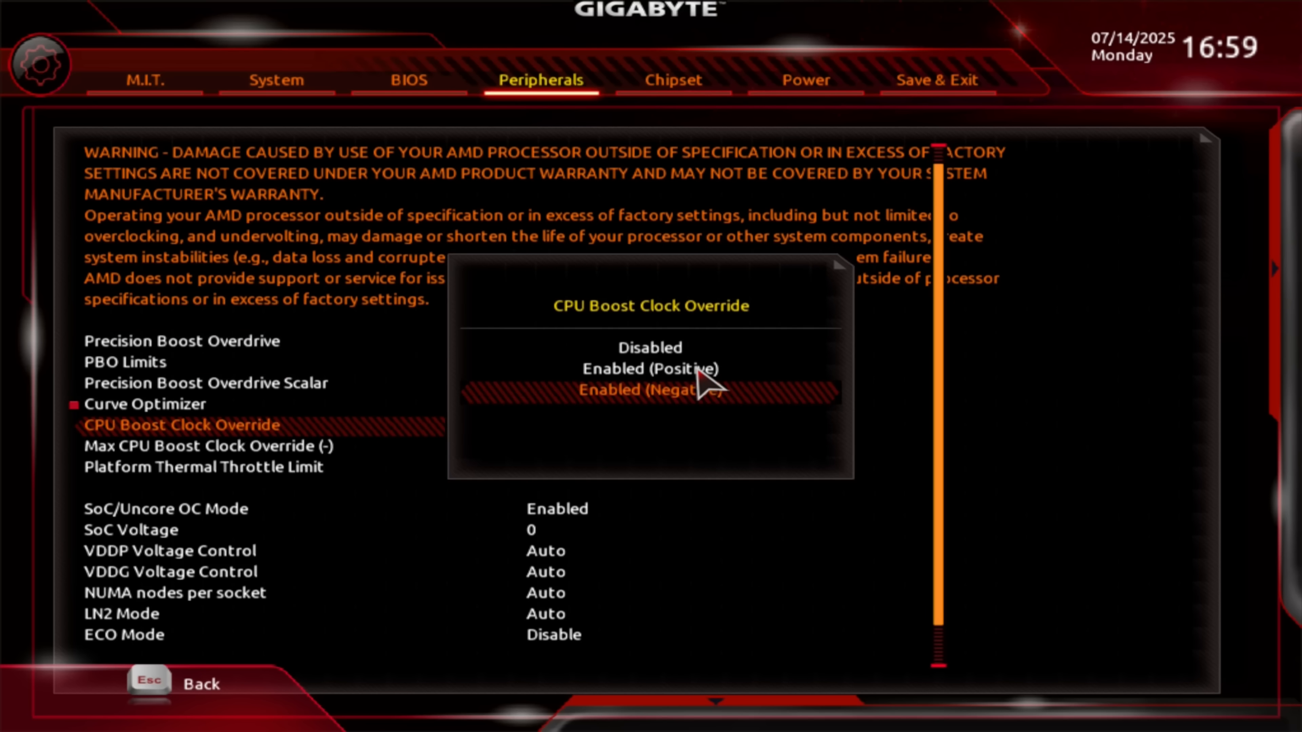
# Step: Set CPU Boost Clock Override to Enabled (Negative) and enter 1 for Max CPU Boost Clock Override
pyautogui.click(649, 347)
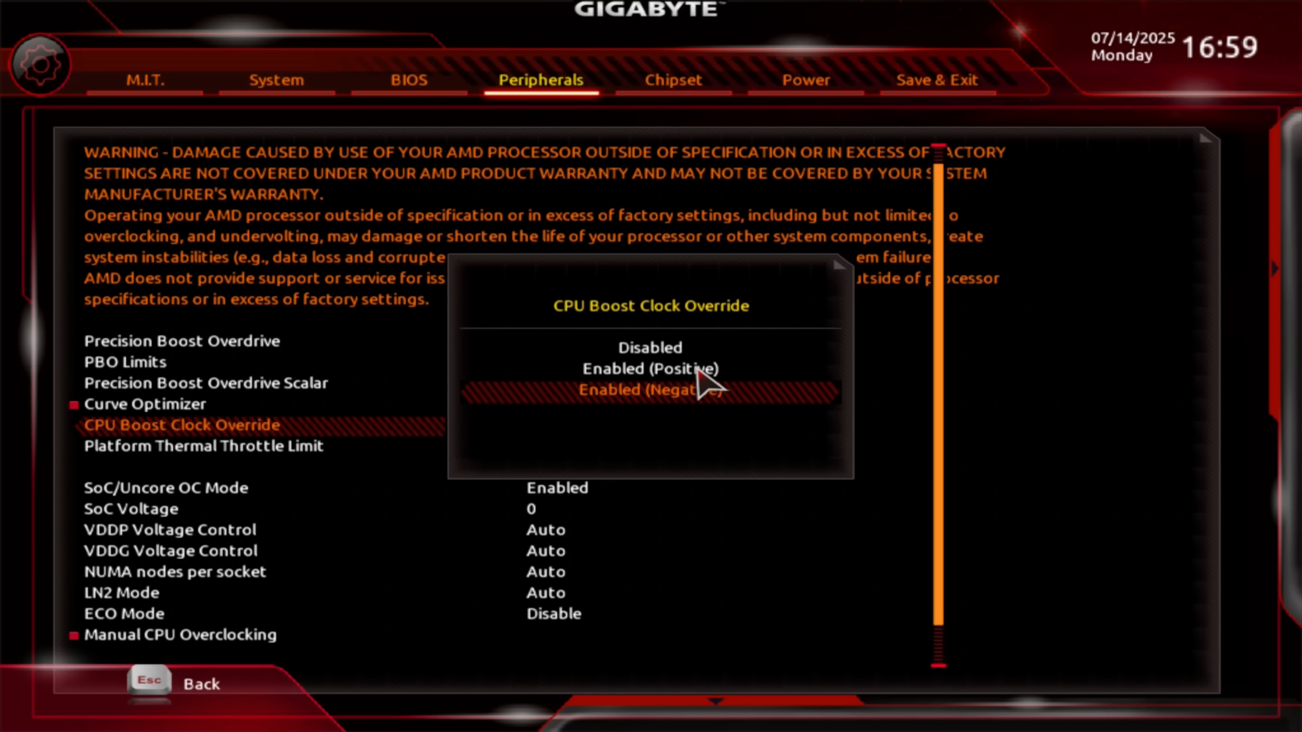
pyautogui.click(650, 389)
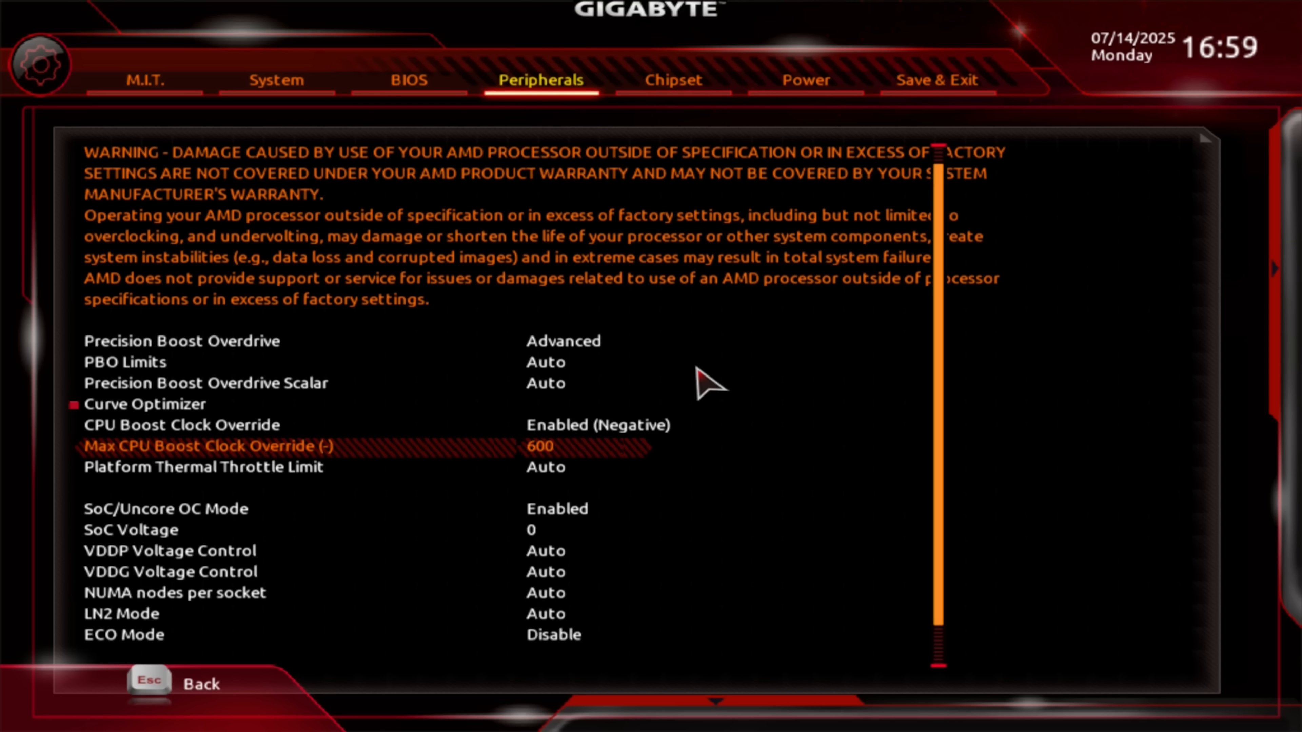
pyautogui.write('1')
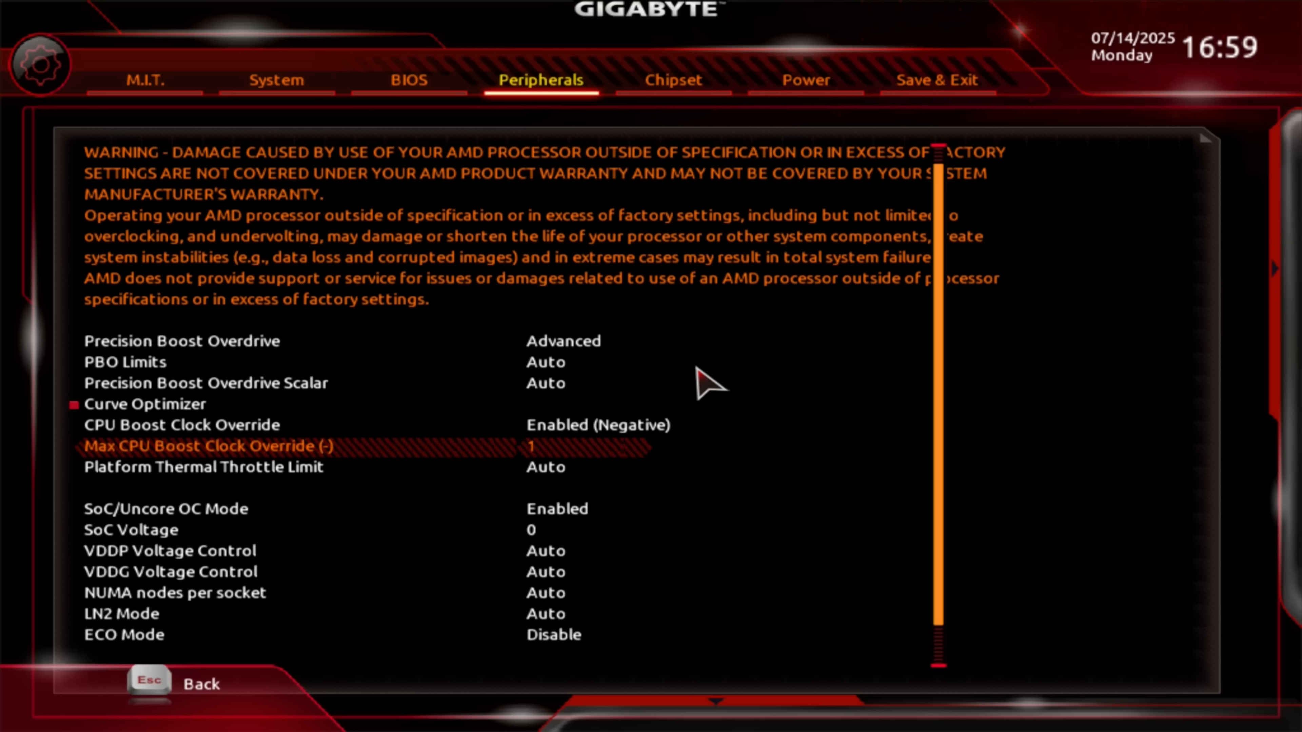